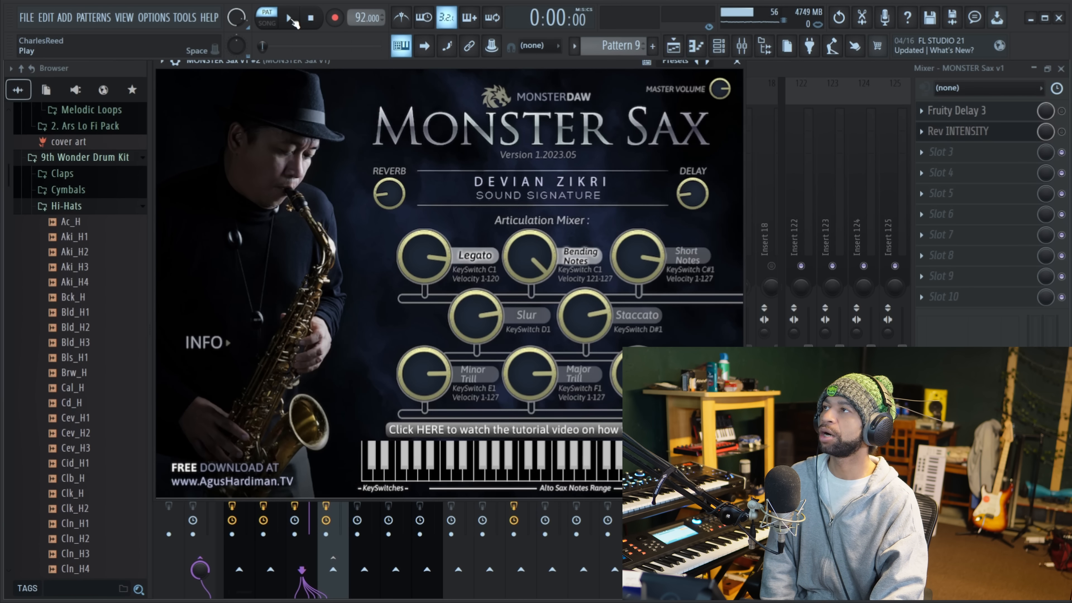
- Audition the Monster Sax pattern several times, starting and stopping playback
left_click(288, 17)
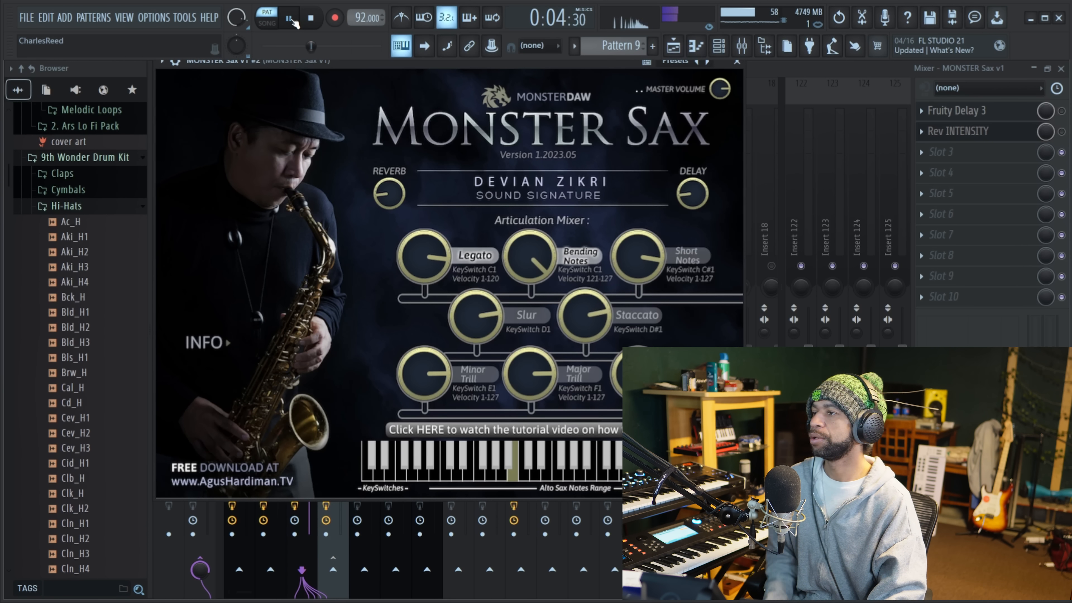
left_click(311, 17)
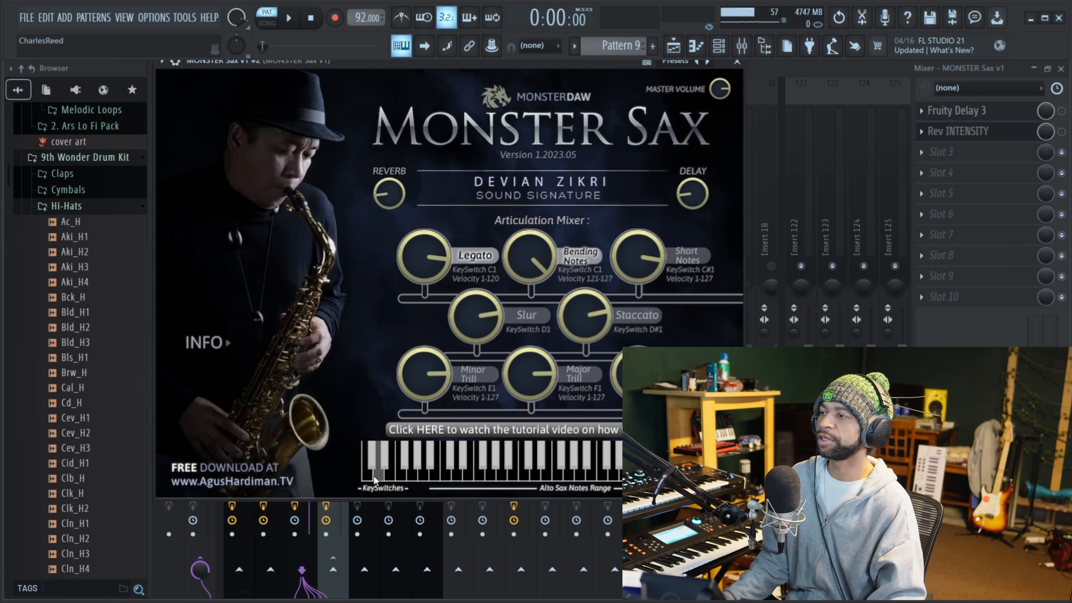
mouse_move(465, 296)
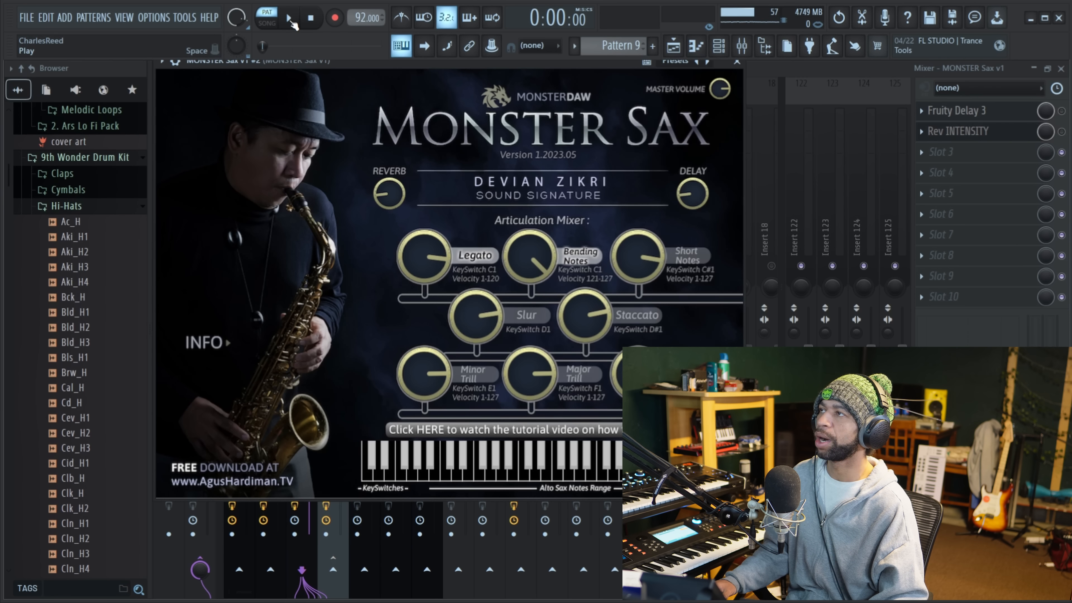
left_click(287, 17)
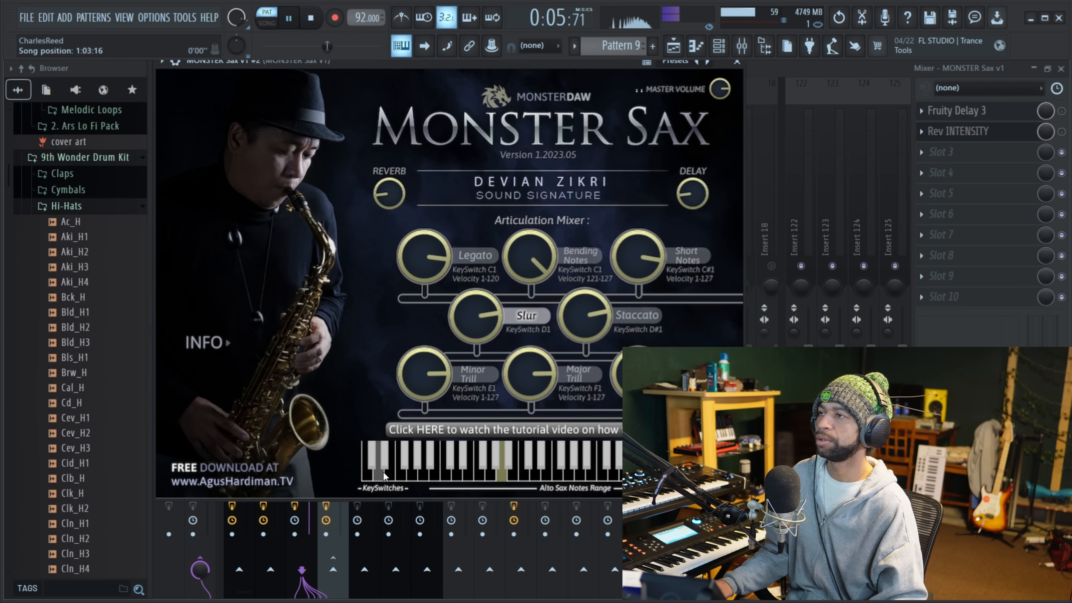
left_click(286, 18)
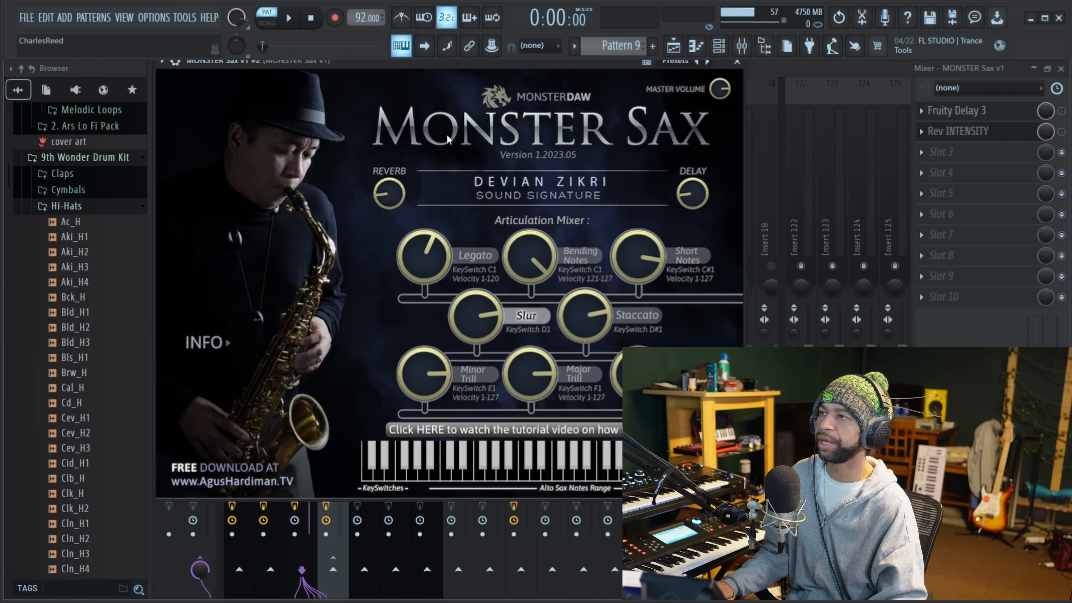
mouse_move(287, 19)
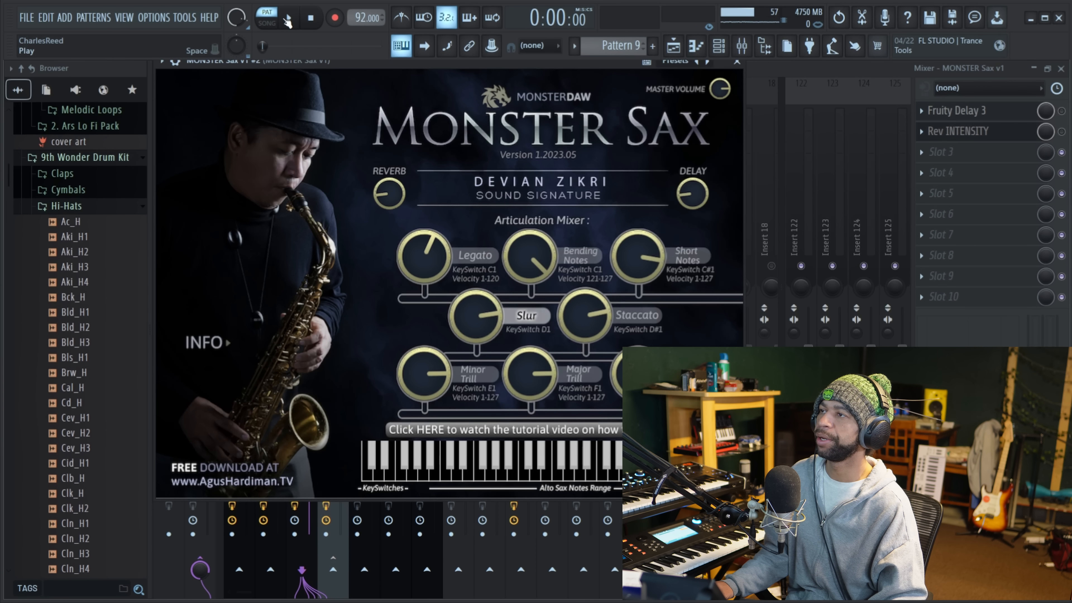
left_click(265, 17)
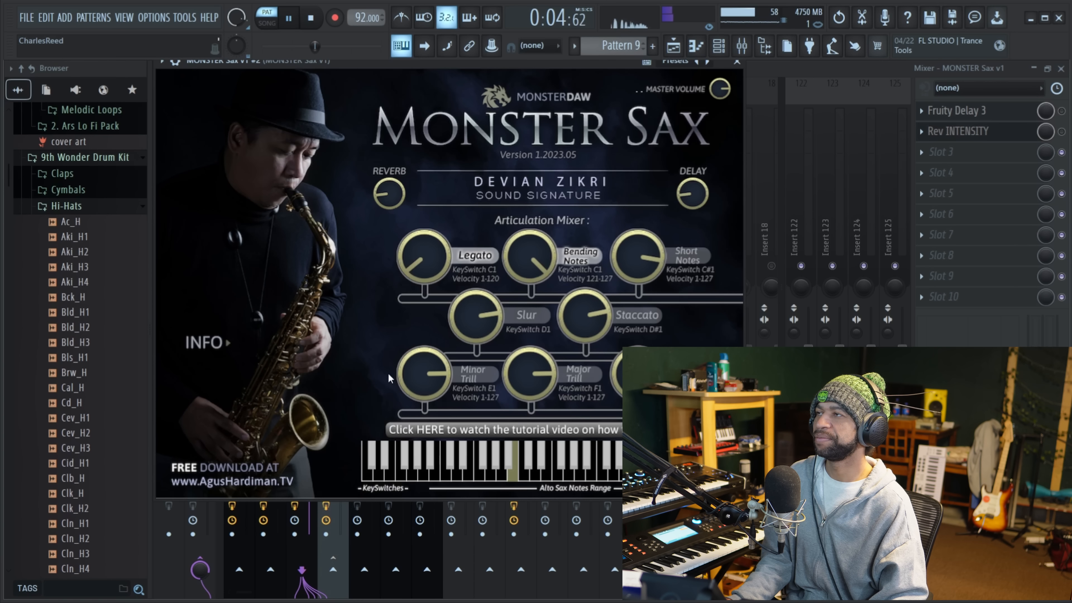
left_click(311, 17)
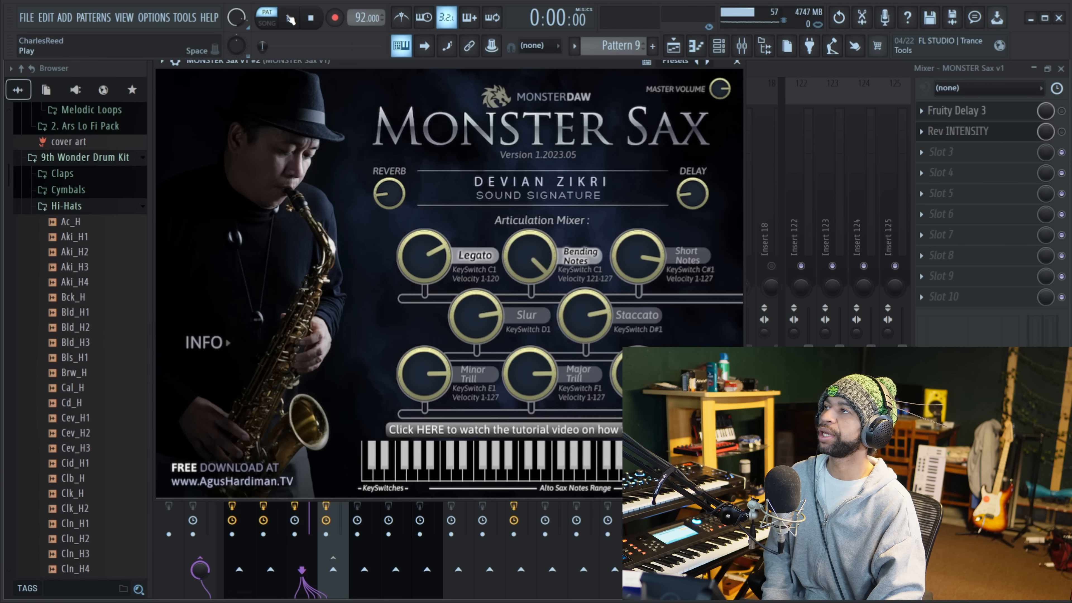
left_click(288, 17)
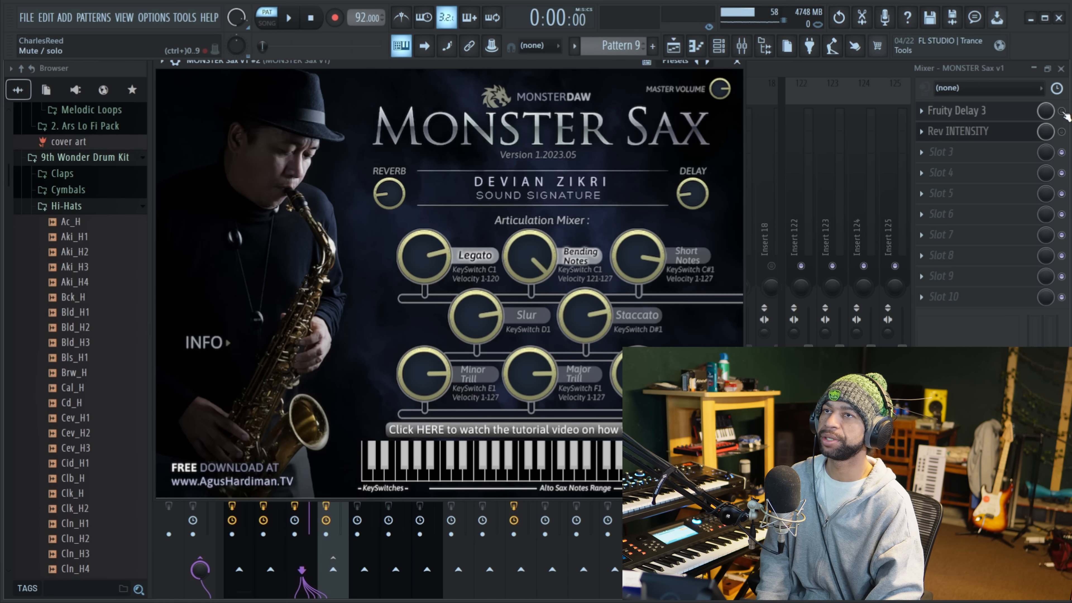
- Close Monster Sax, switch PAT/SONG to song mode and play the full beat, then stop
left_click(736, 61)
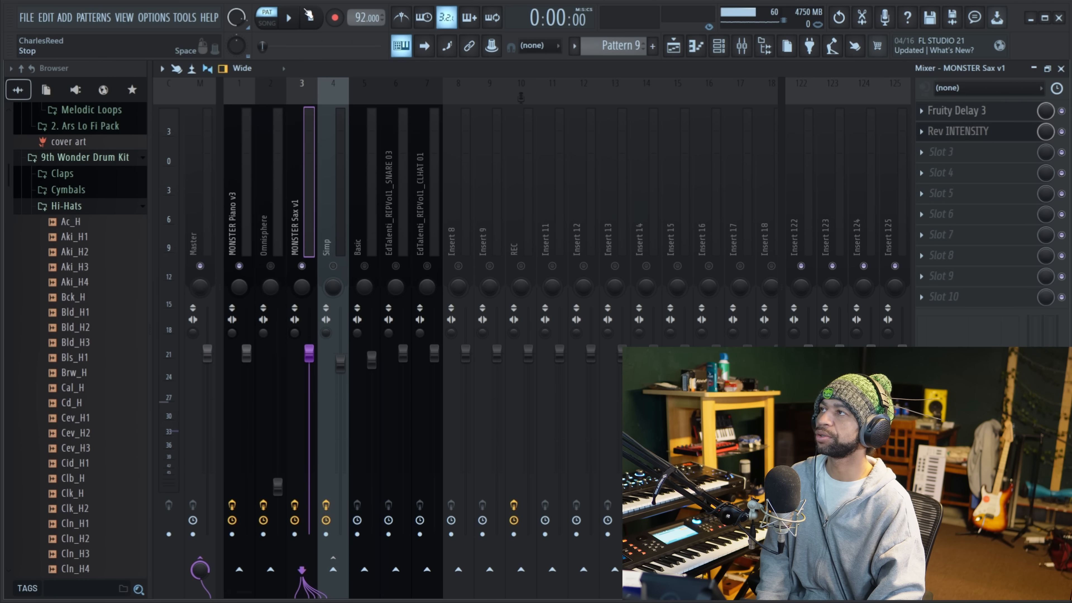
left_click(287, 17)
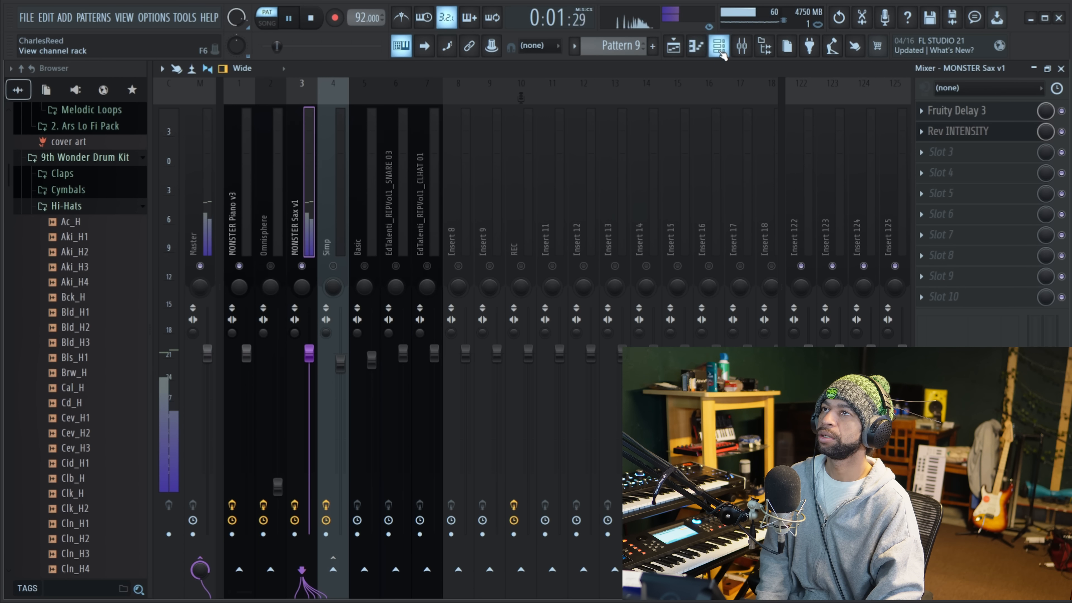
left_click(718, 45)
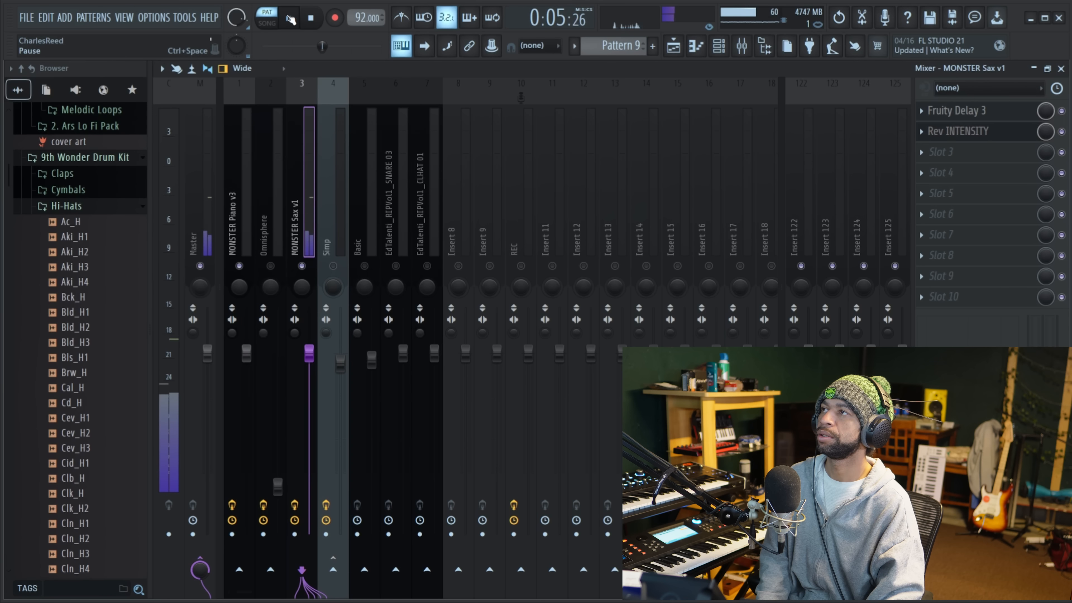
left_click(310, 18)
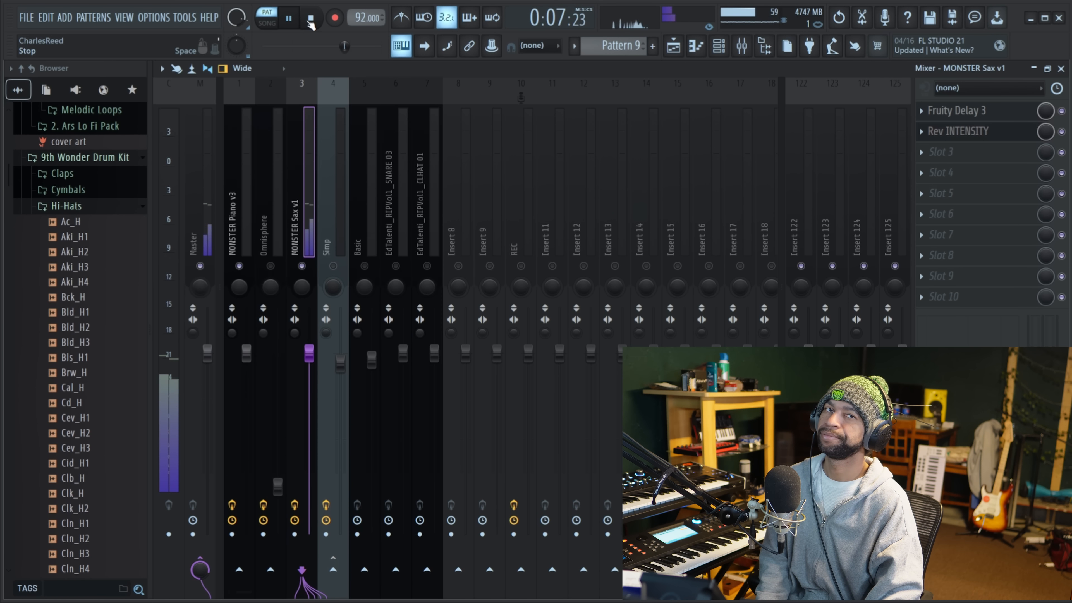
left_click(310, 17)
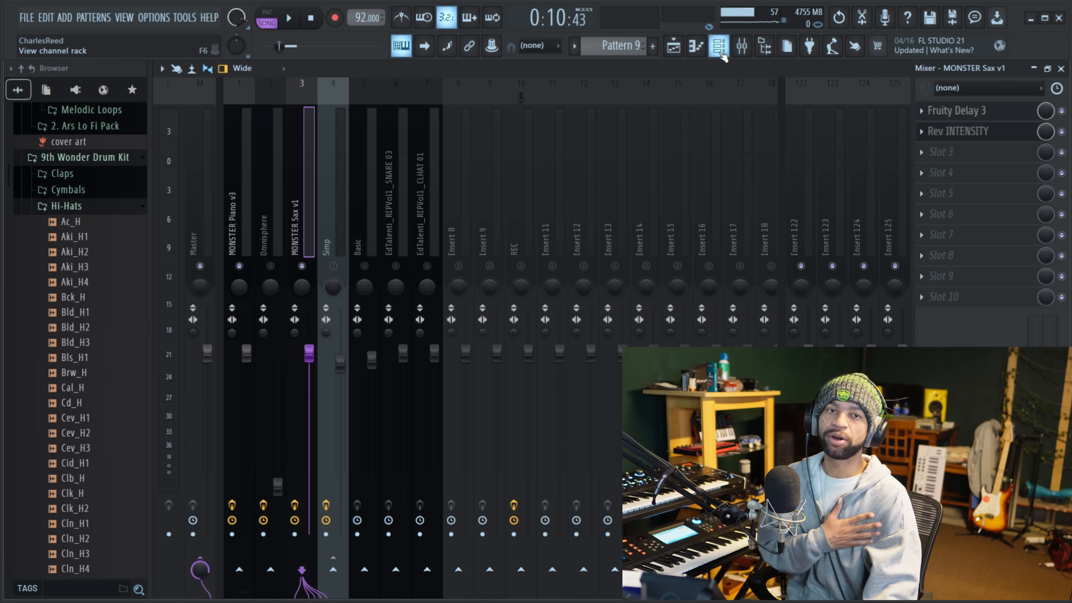
left_click(286, 18)
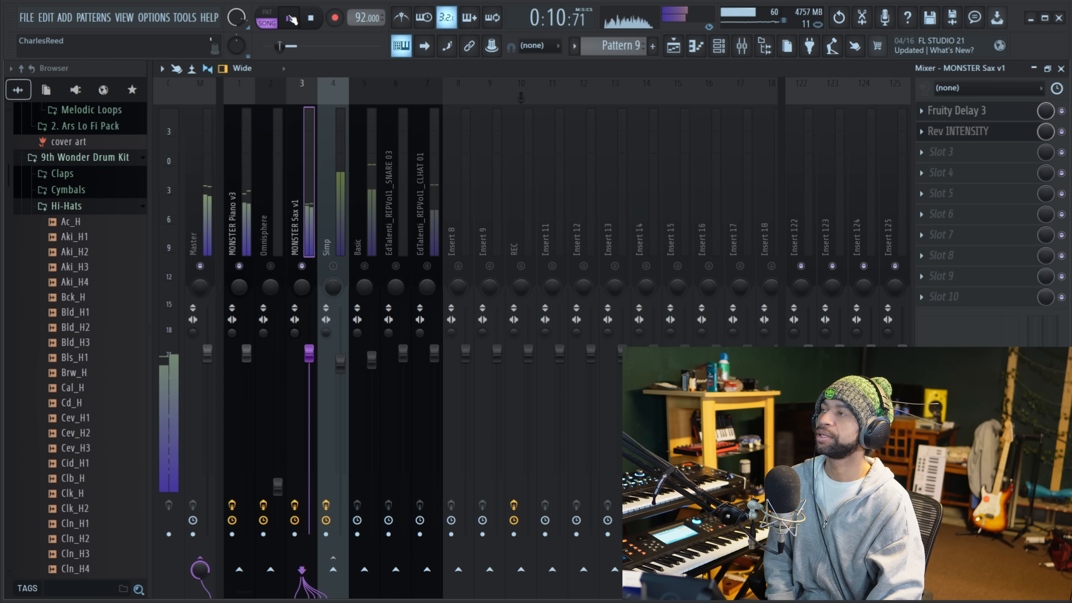
left_click(288, 18)
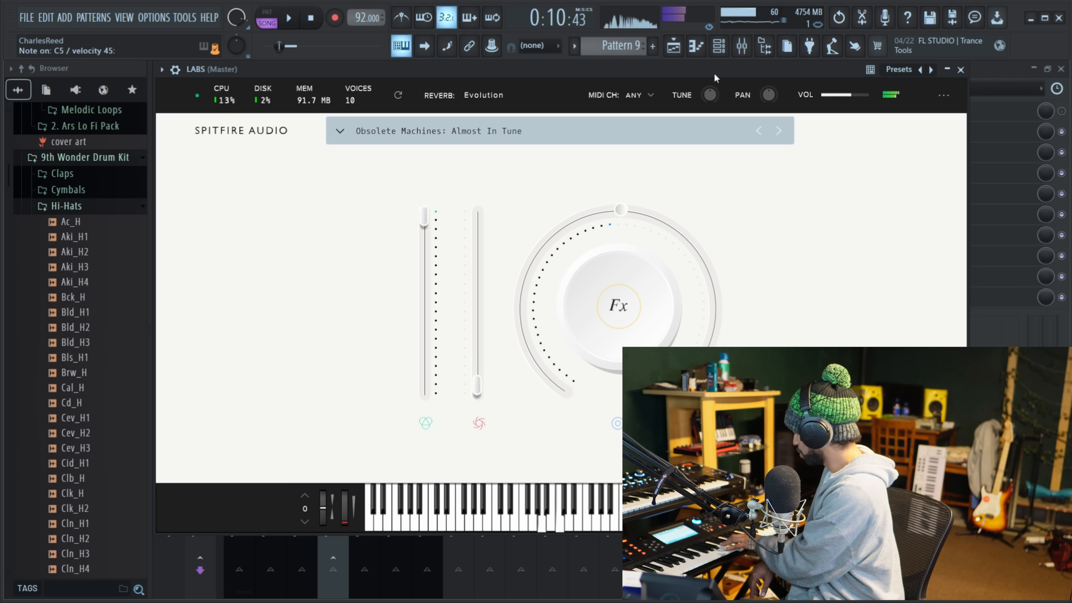
- Play the LABS Obsolete Machines: Almost In Tune preset on the on-screen keyboard
left_click(777, 131)
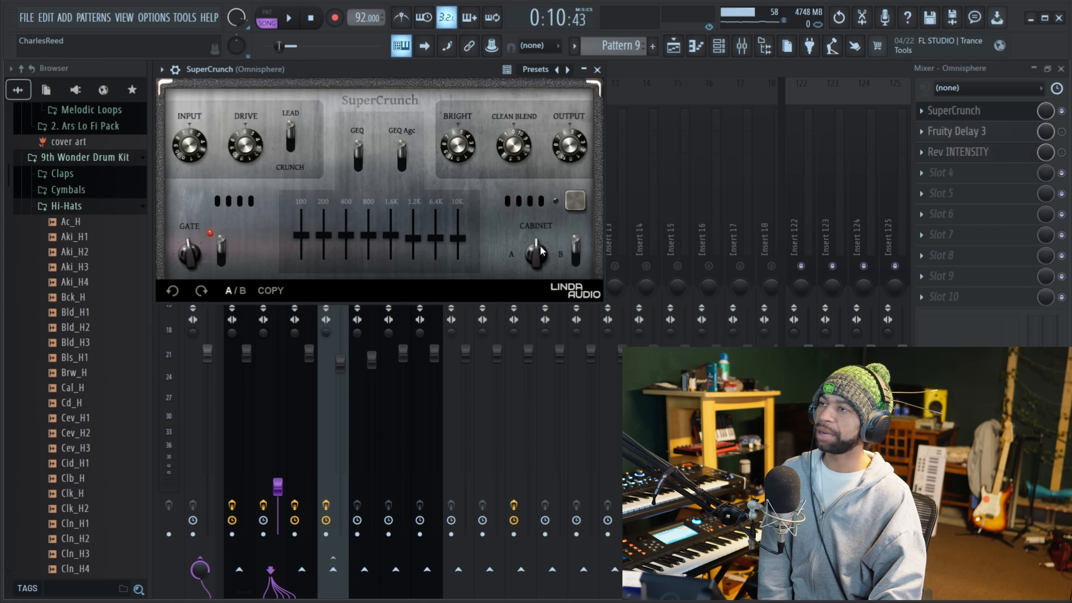
mouse_move(506, 207)
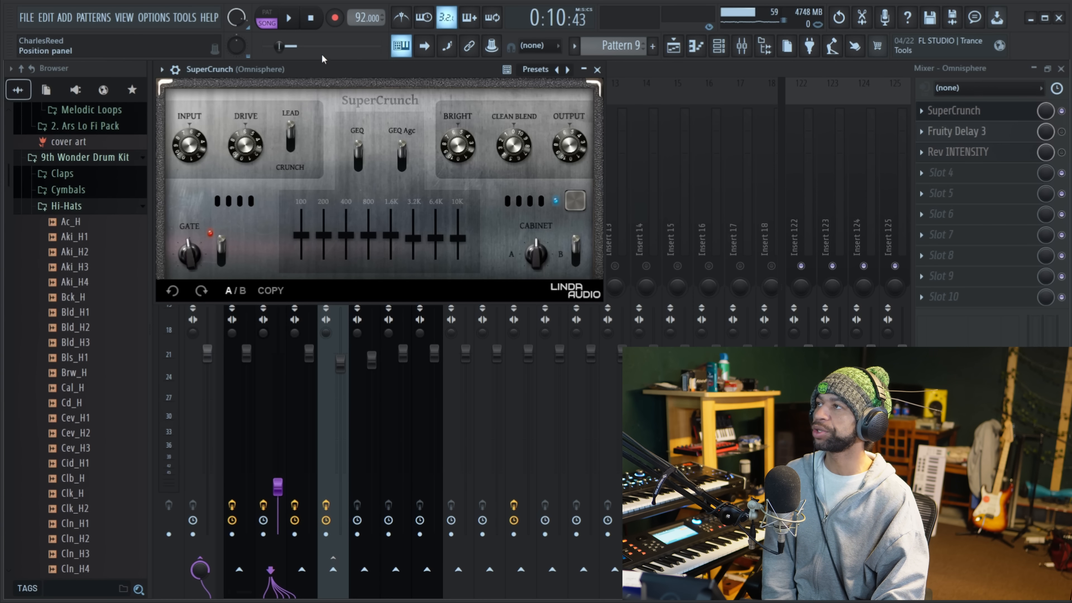
- Switch SuperCrunch on and audition the song through it on the Omnisphere track, then stop
left_click(286, 18)
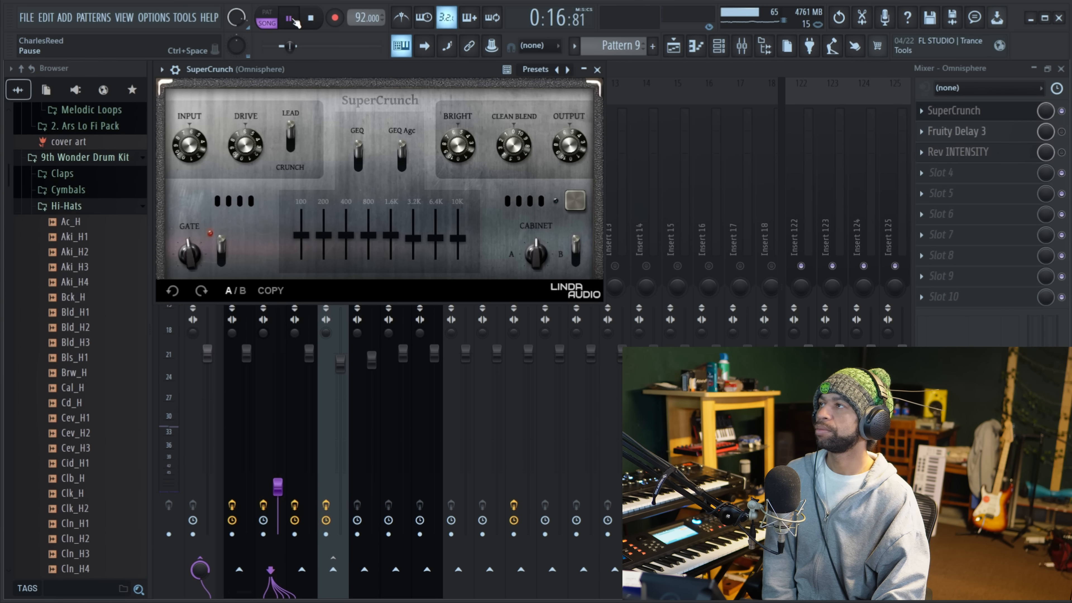
left_click(286, 17)
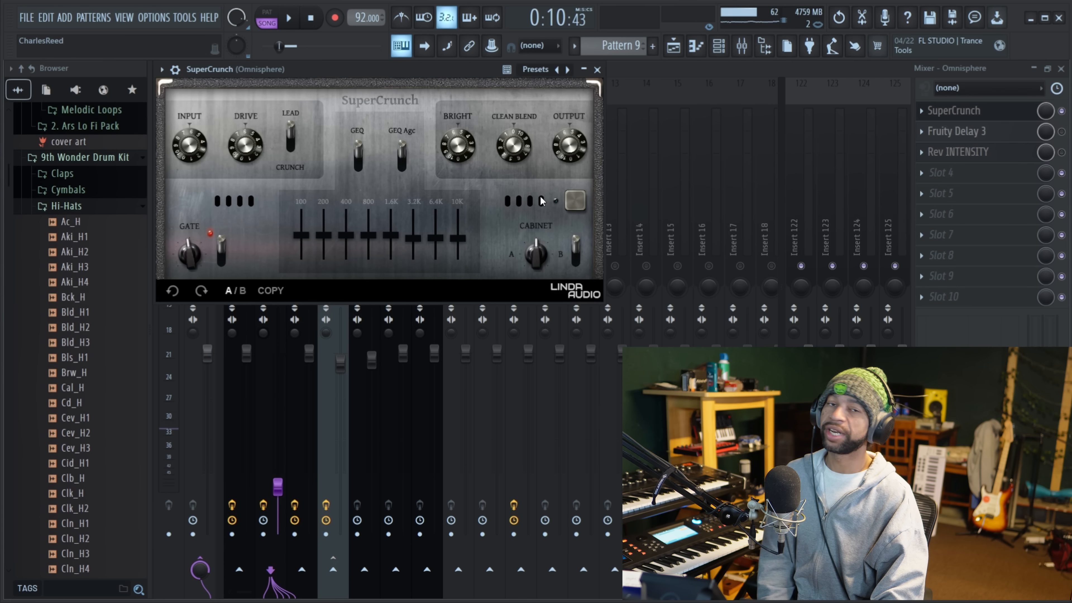
left_click(556, 200)
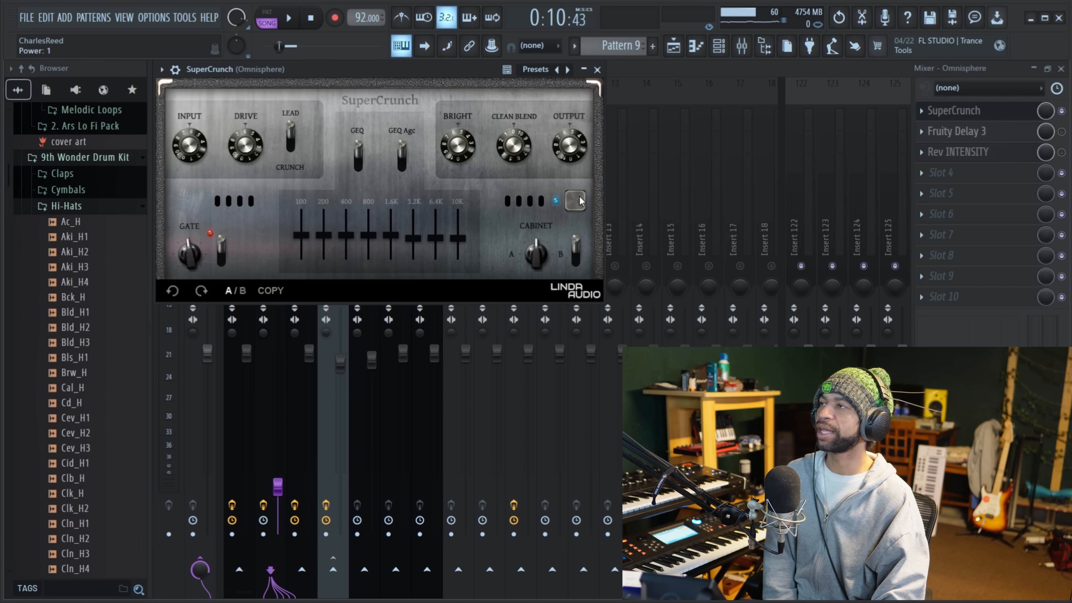
left_click(287, 17)
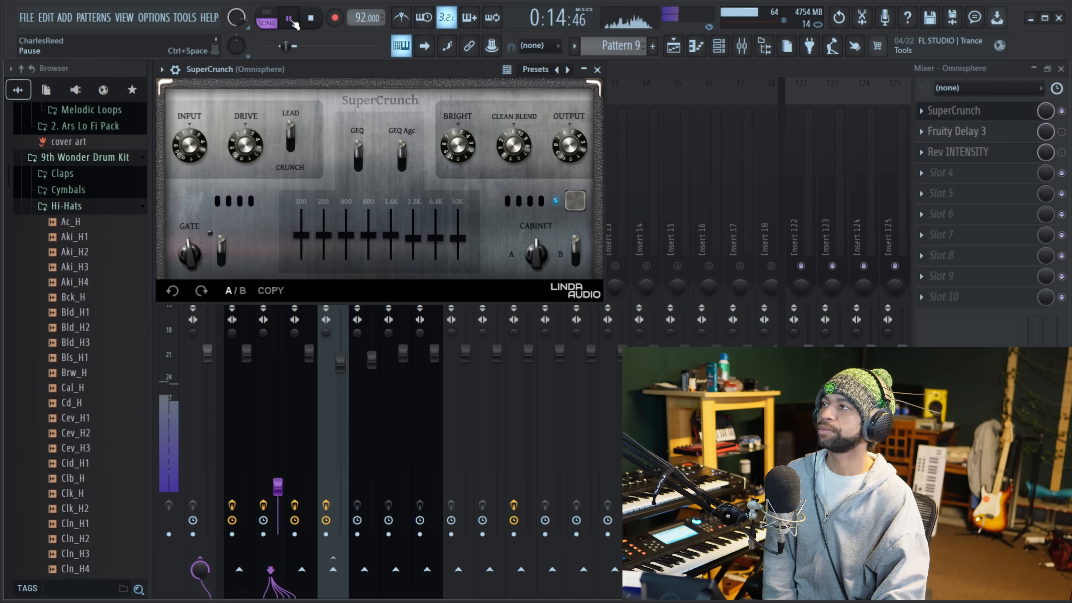
left_click(288, 17)
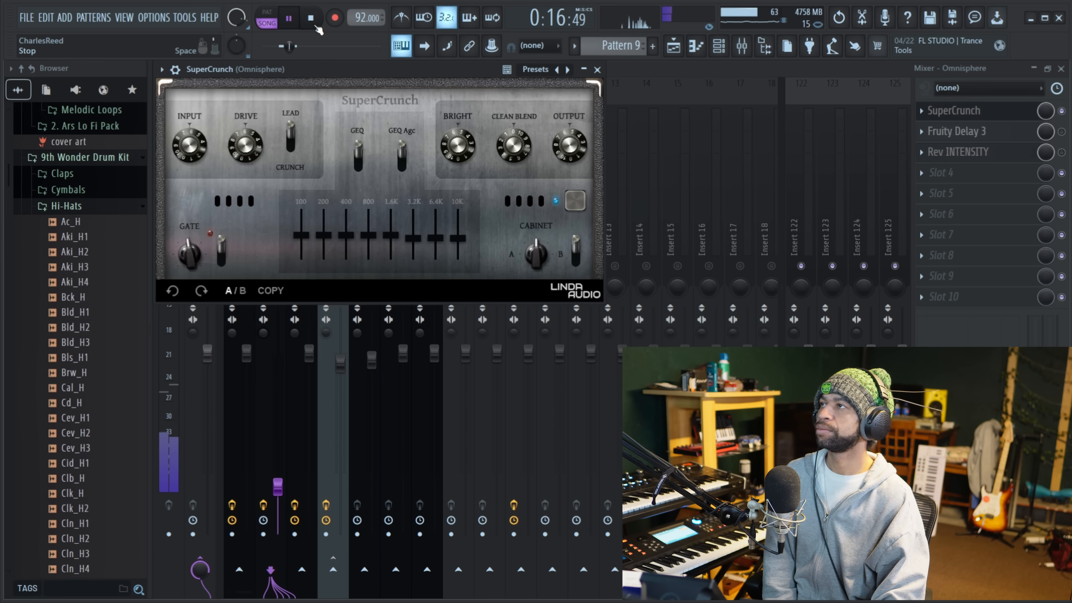
left_click(287, 17)
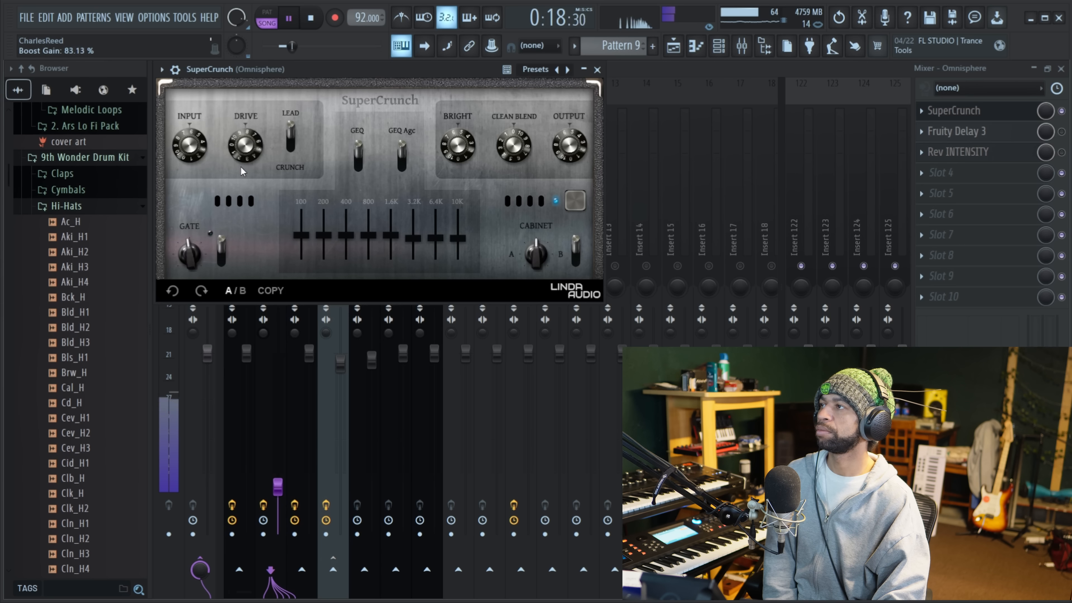
- Stop playback and close the SuperCrunch window to return to the full mixer
left_click(288, 17)
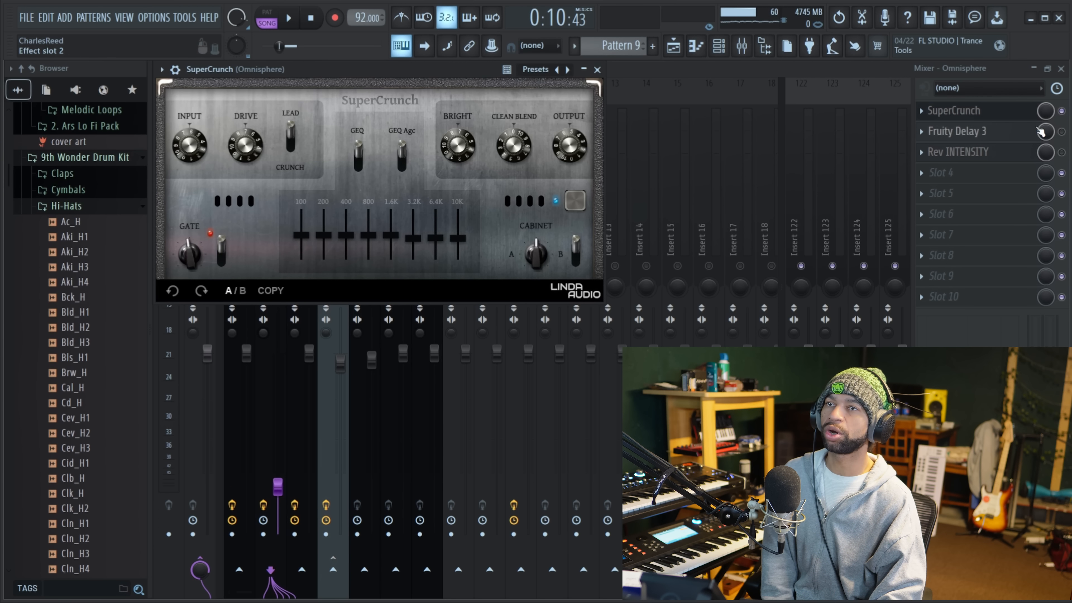
left_click(596, 69)
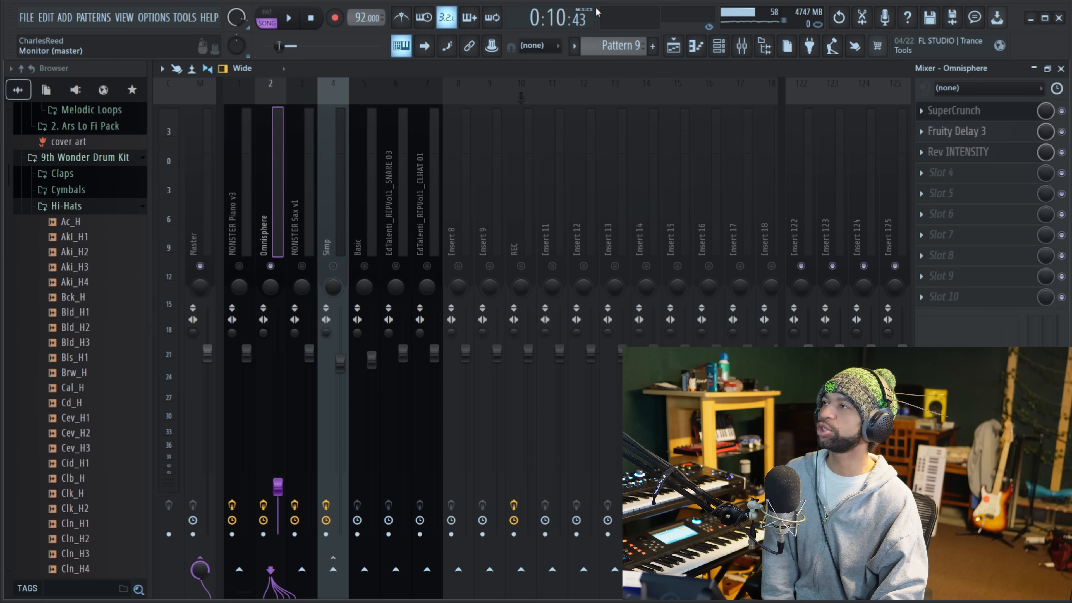
left_click(286, 17)
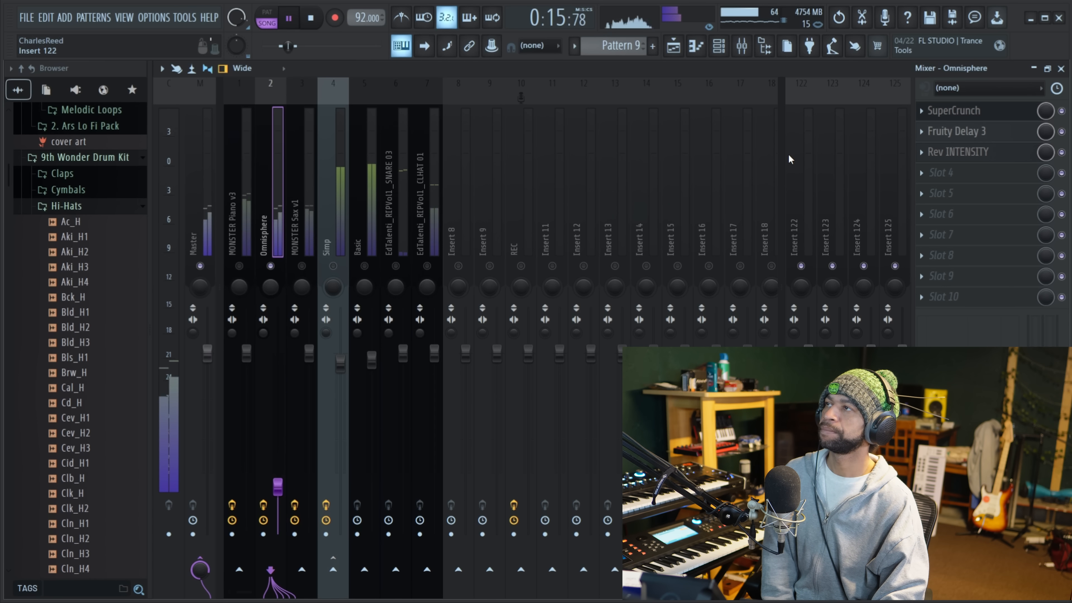
left_click(309, 17)
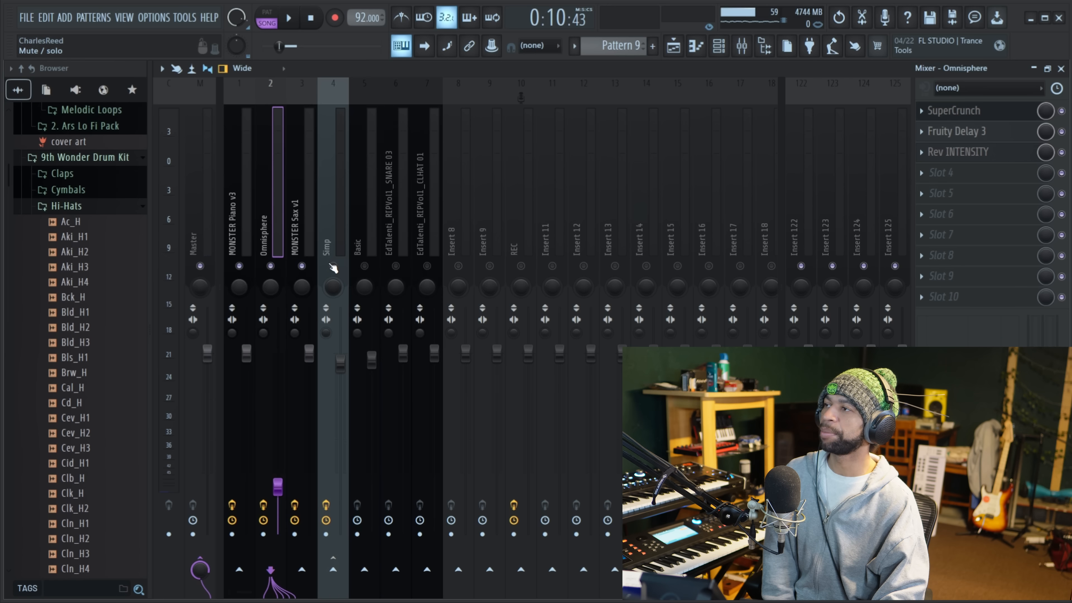
left_click(287, 18)
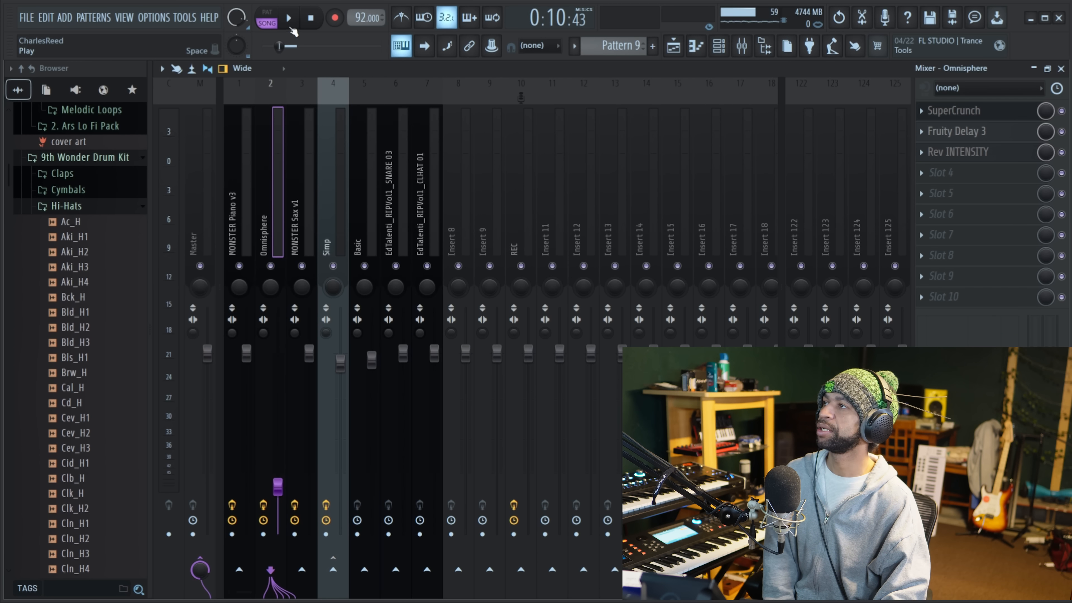
left_click(287, 18)
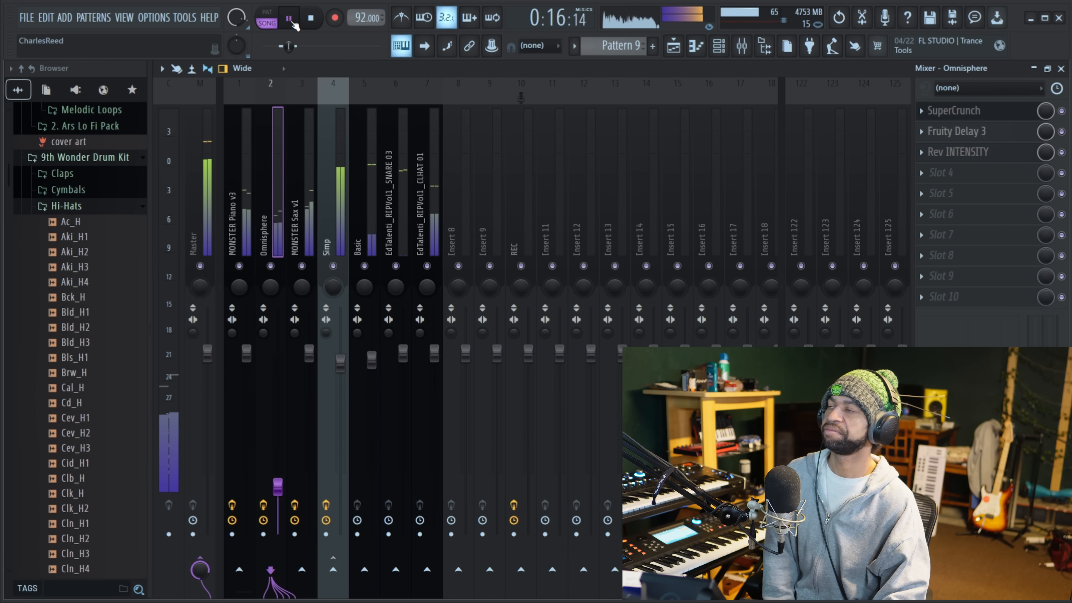
left_click(288, 18)
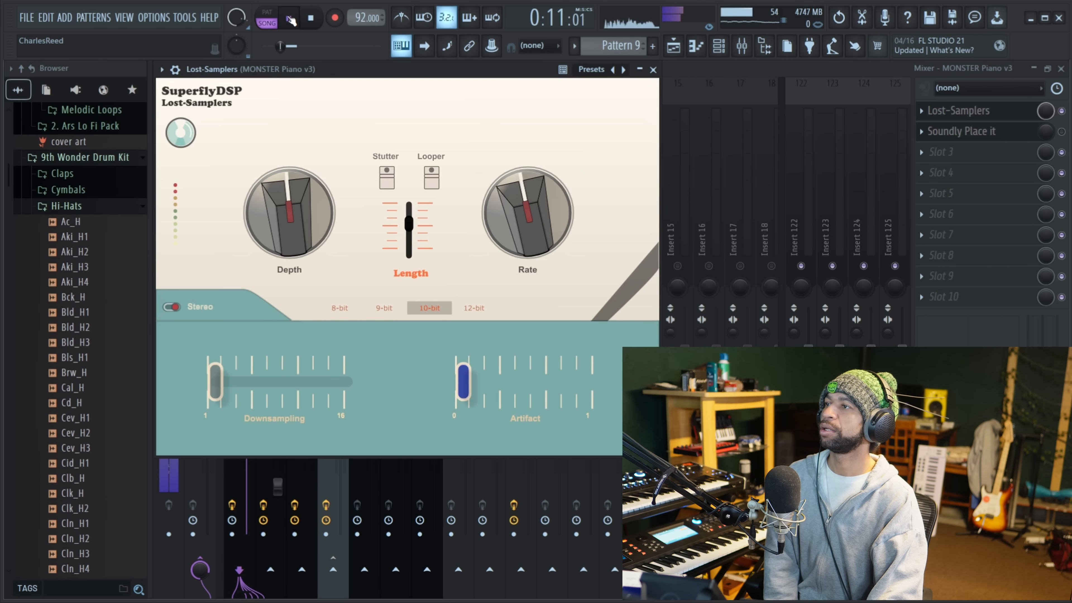
- Audition Length changes in Lost-Samplers on MONSTER Piano v3 and set it to 9-bit
left_click(287, 18)
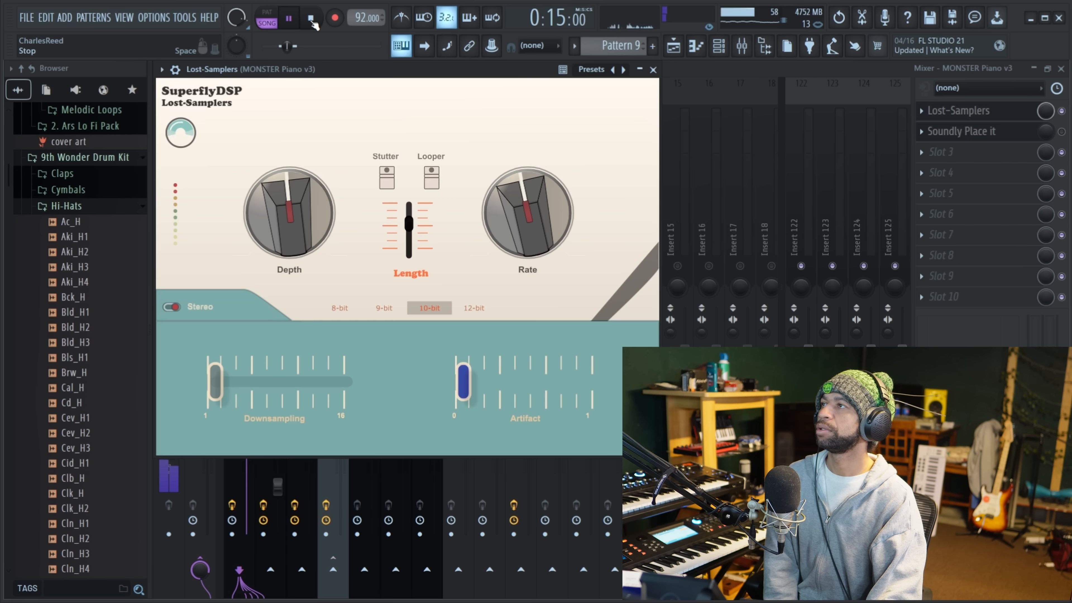
left_click(287, 17)
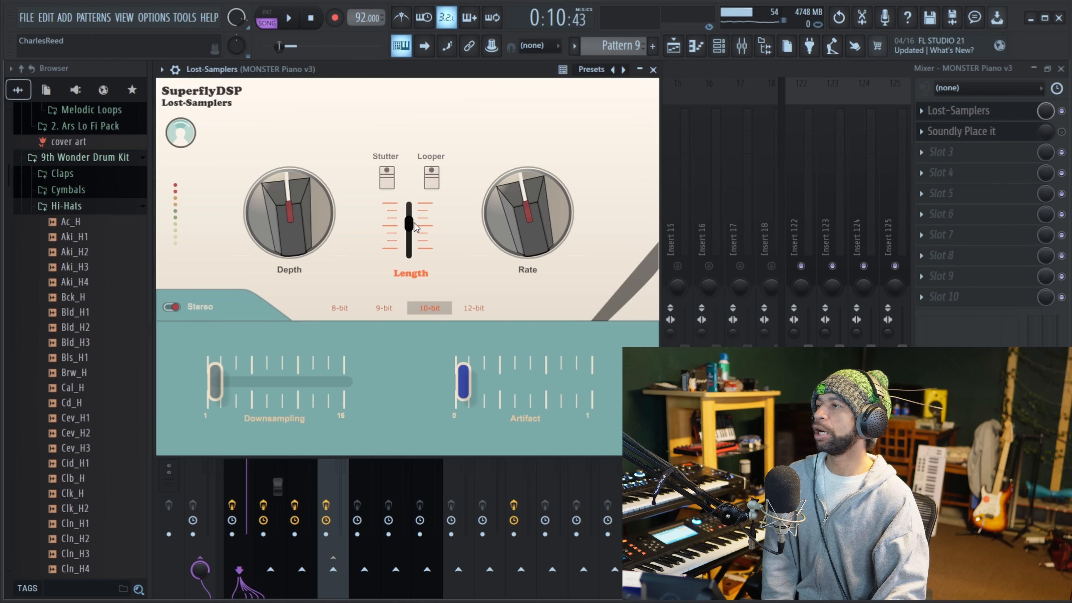
left_click_drag(407, 226, 408, 212)
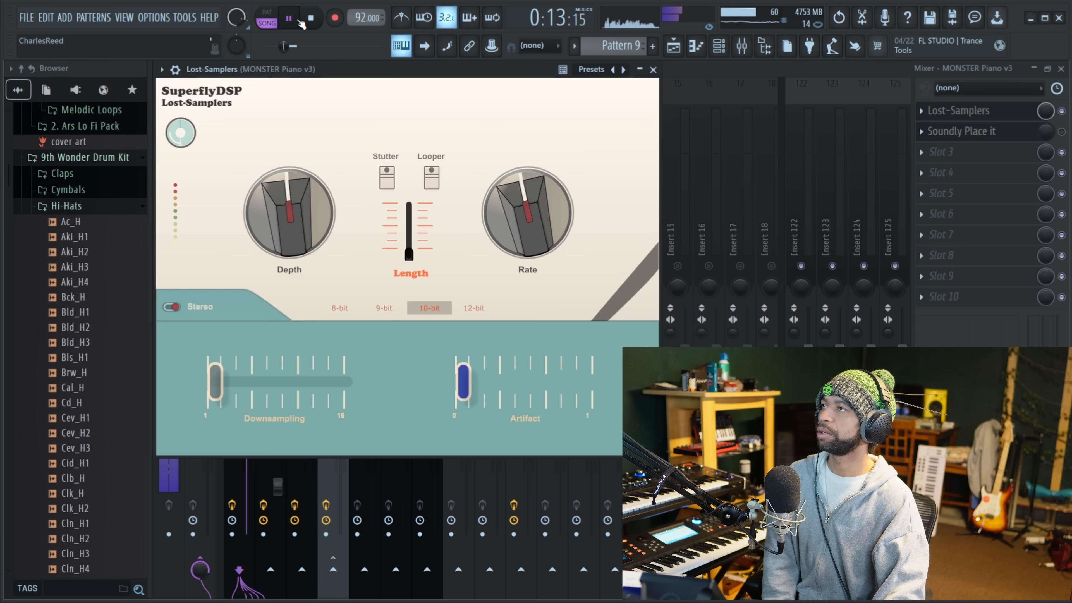
left_click(288, 18)
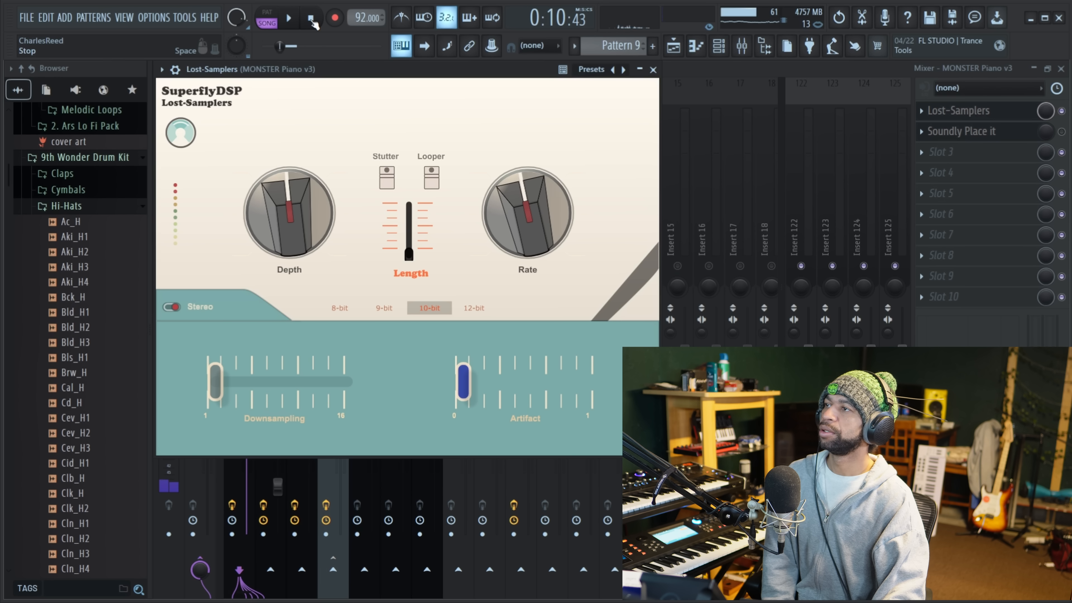
left_click_drag(409, 212, 408, 253)
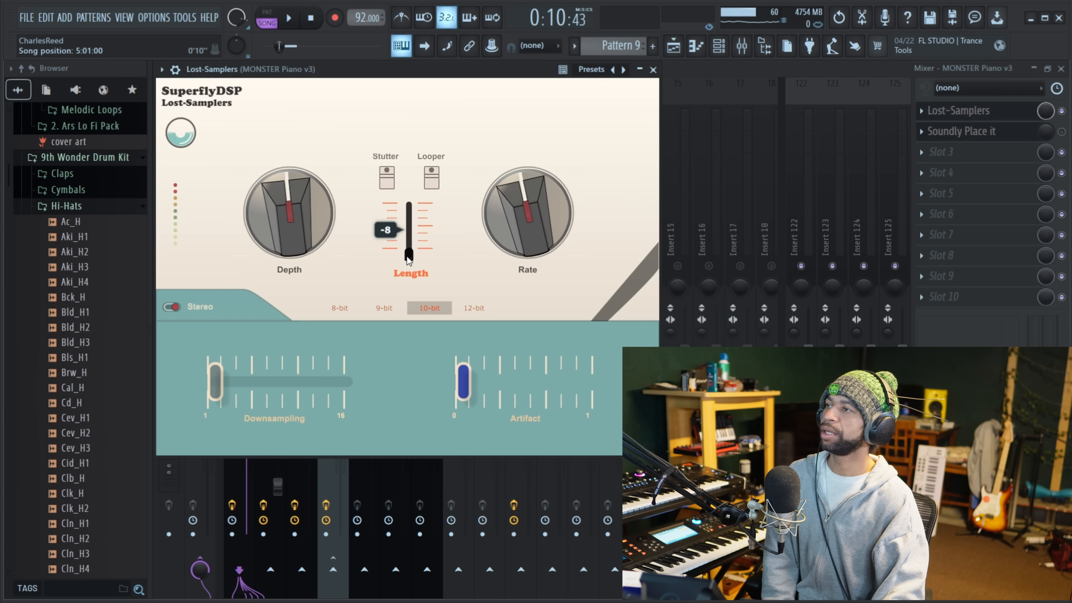
left_click(384, 308)
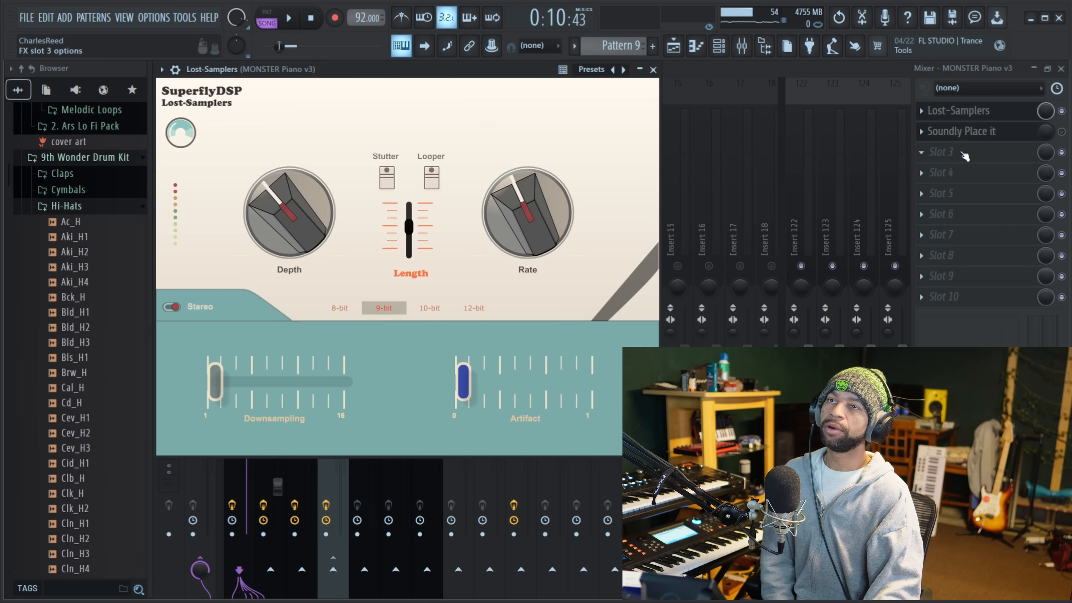
- Reopen Lost-Samplers and set Downsampling to about 11 and Artifact to about 0.76
left_click(650, 69)
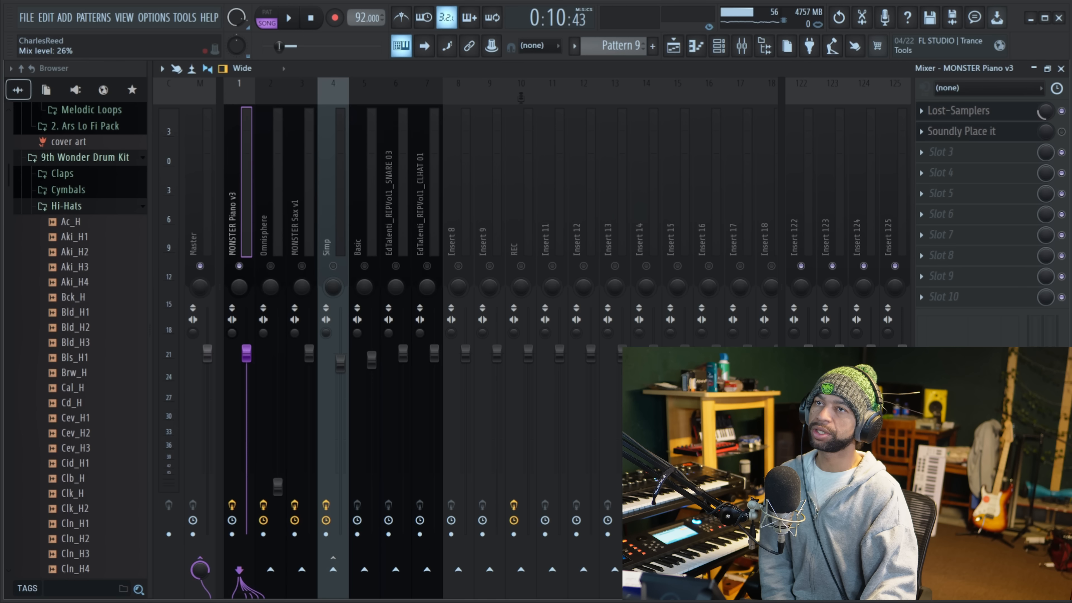
left_click(286, 18)
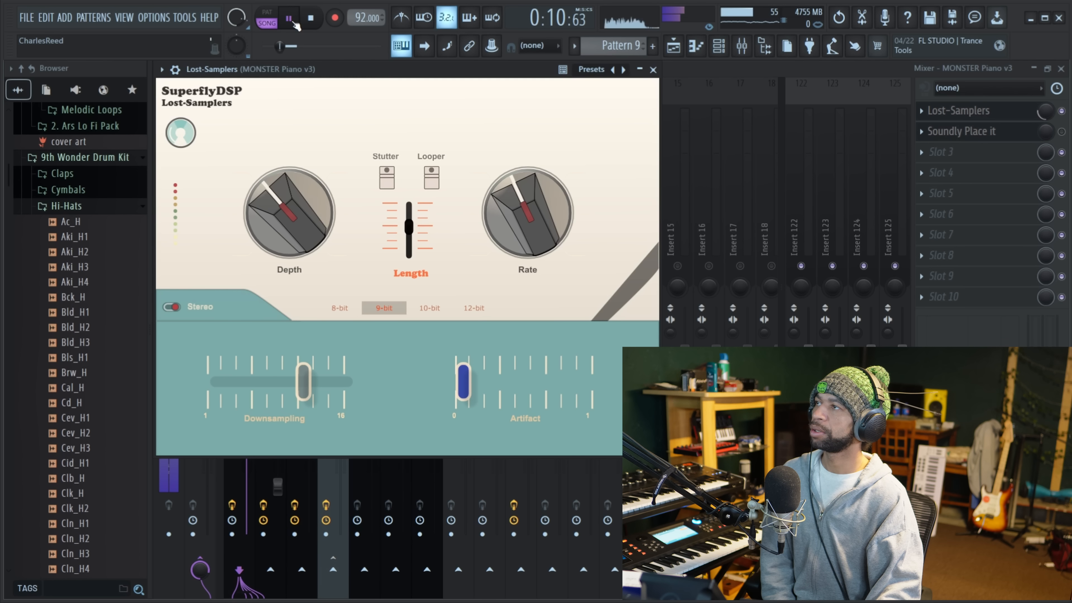
left_click_drag(304, 383, 345, 383)
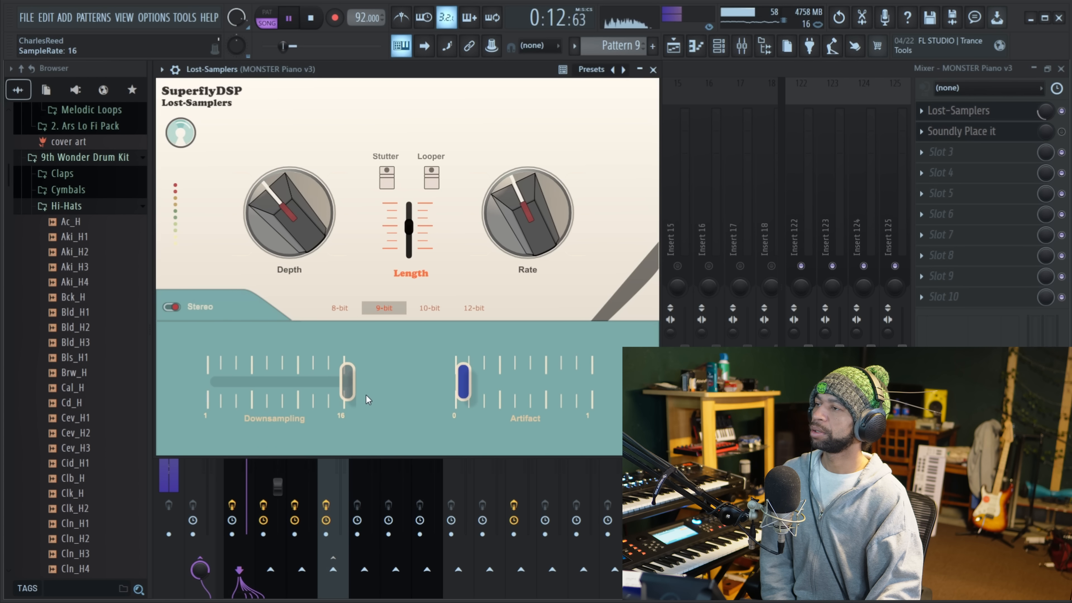
left_click_drag(345, 379, 304, 380)
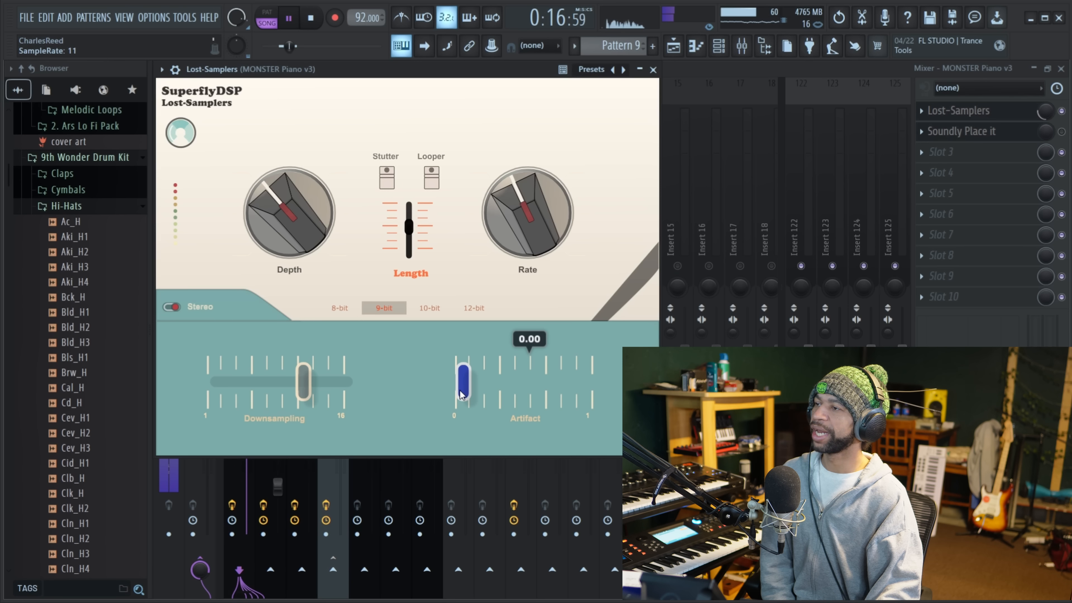
left_click_drag(462, 380, 584, 380)
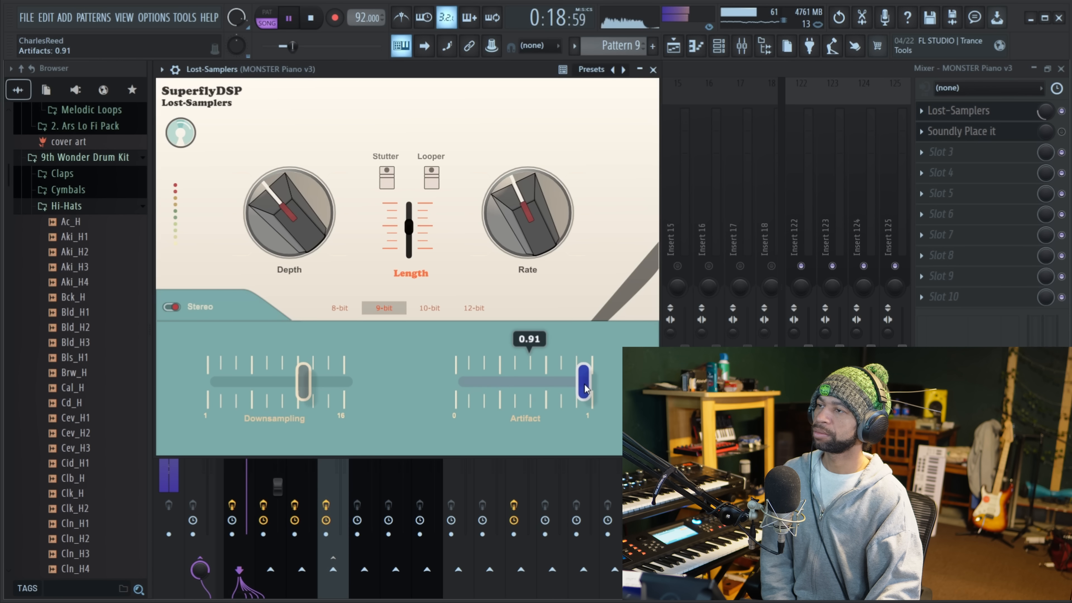
left_click_drag(585, 380, 564, 381)
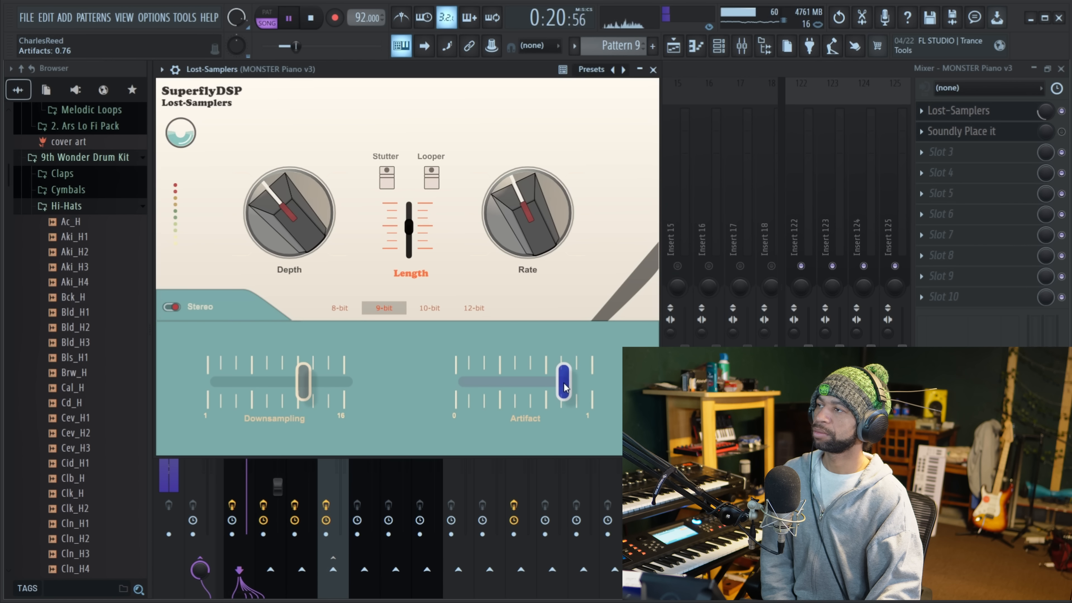
- Try 12-bit, settle on 8-bit depth and stop playback
left_click(474, 308)
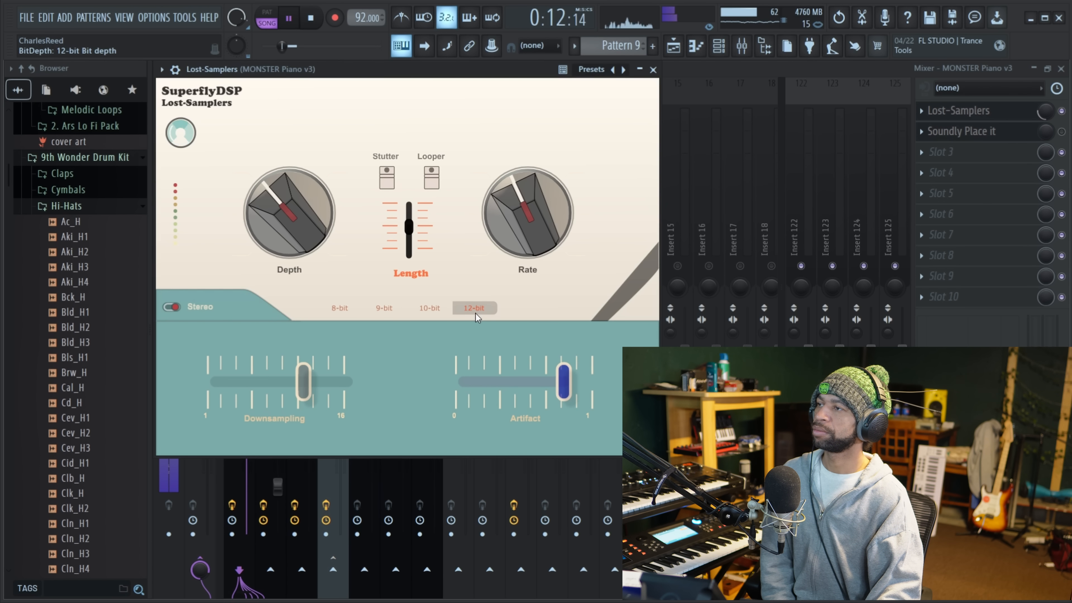
mouse_move(429, 308)
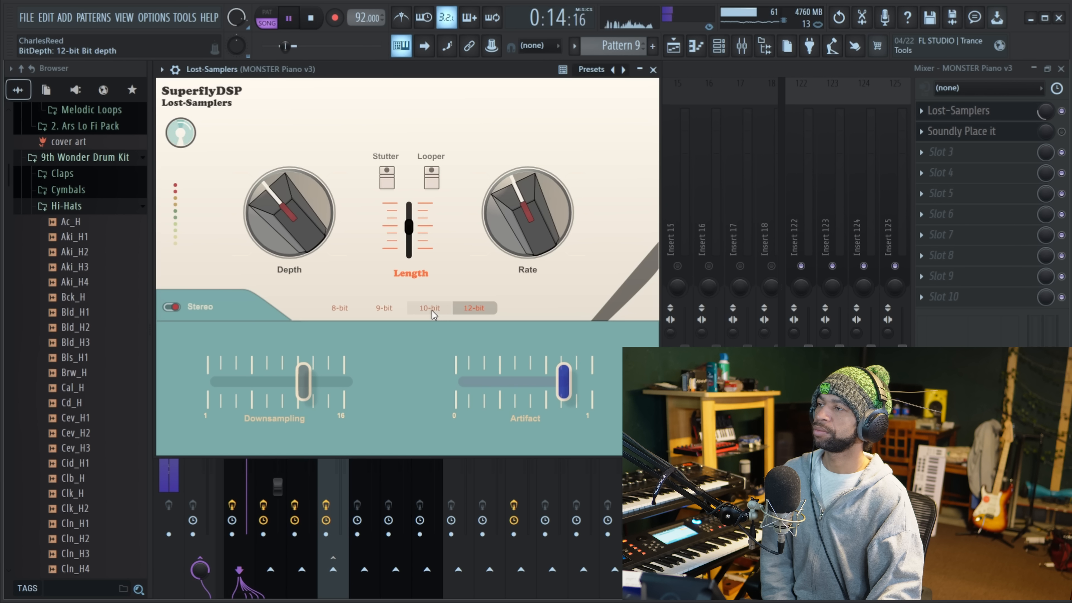
left_click(339, 308)
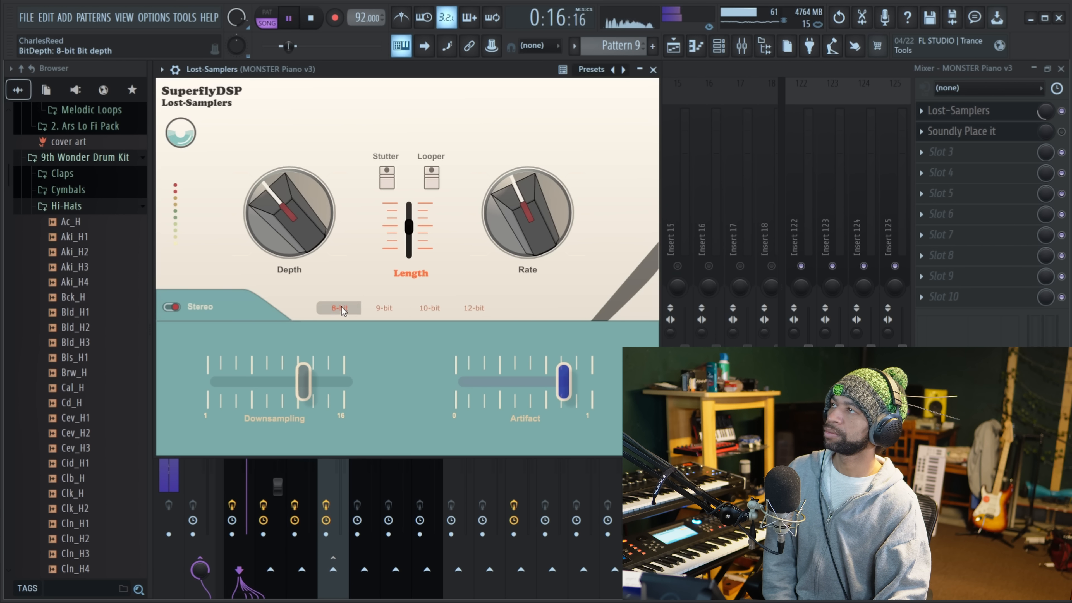
left_click(287, 17)
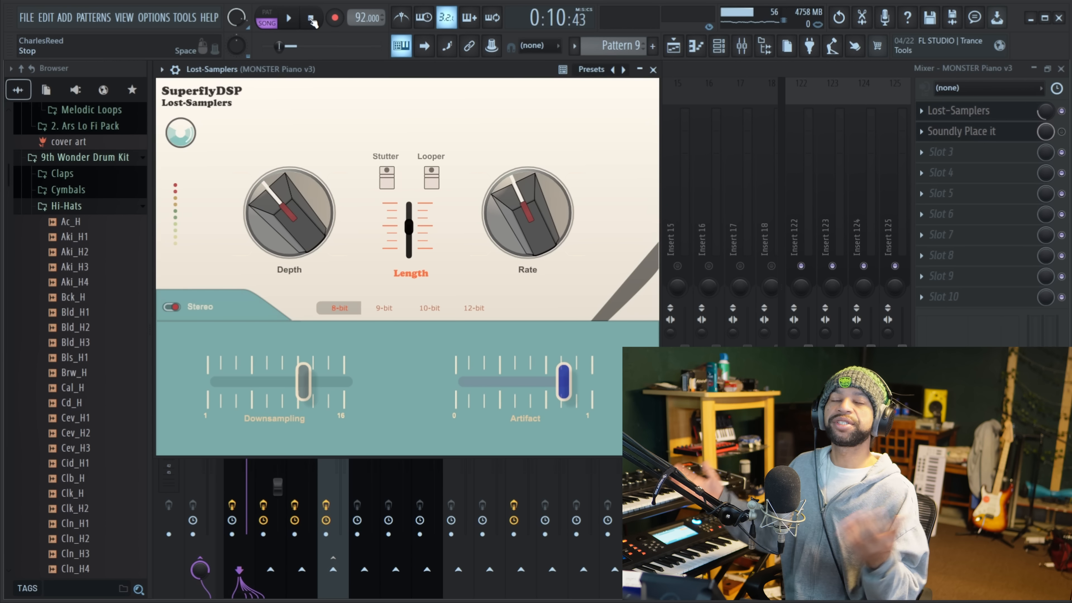